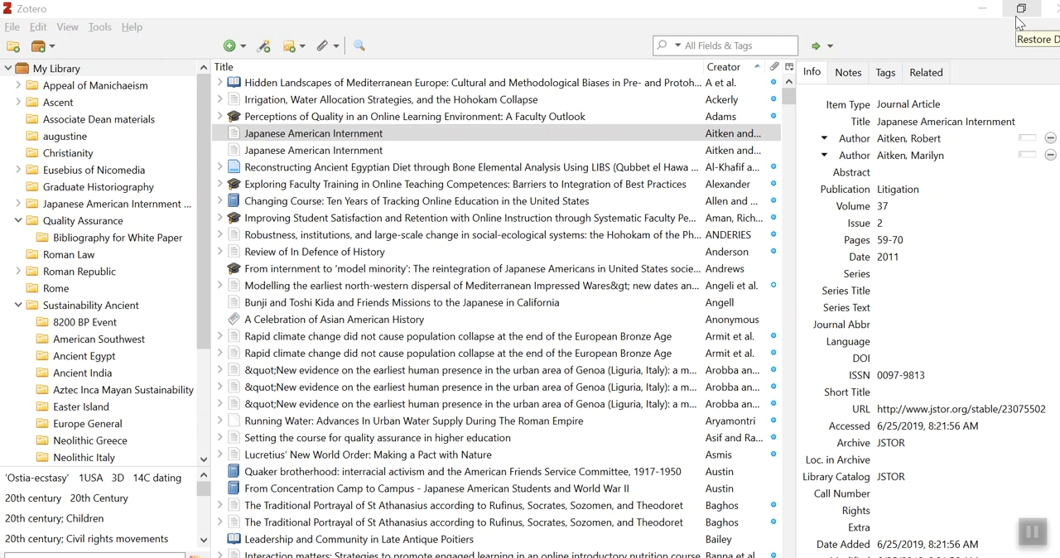
{"action": "mouse_move", "coordinate": [1020, 23]}
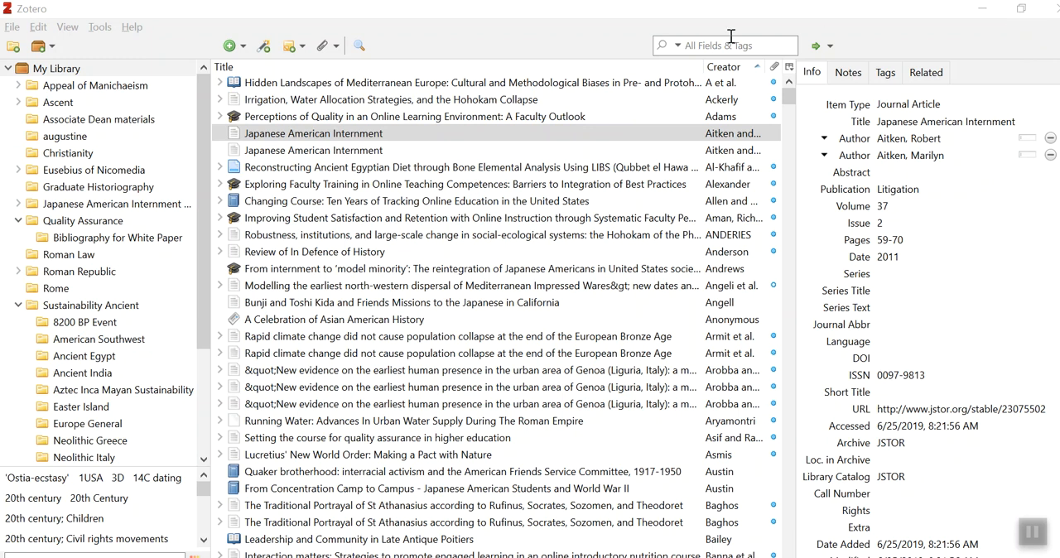
{"action": "mouse_move", "coordinate": [467, 23]}
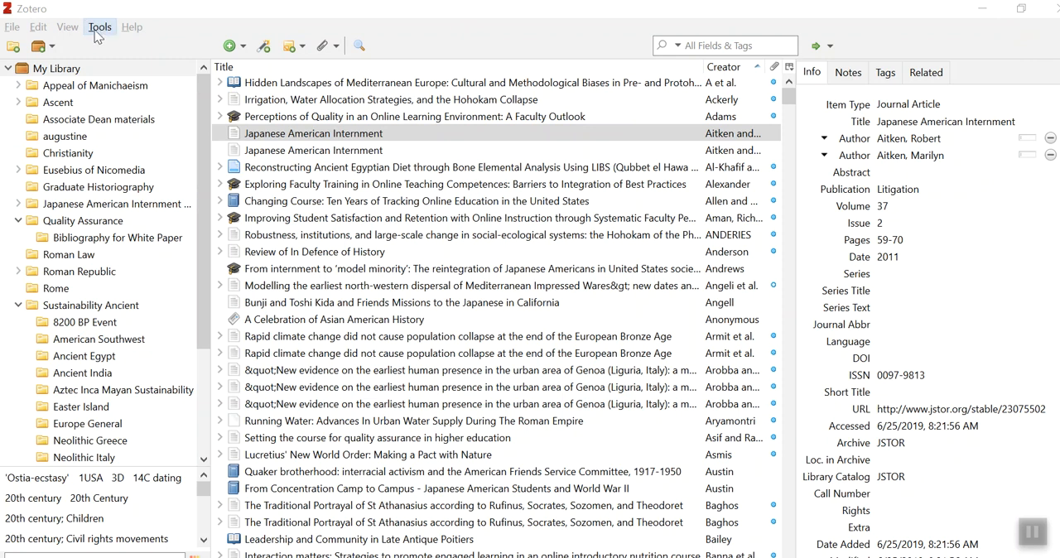
{"action": "mouse_move", "coordinate": [113, 43]}
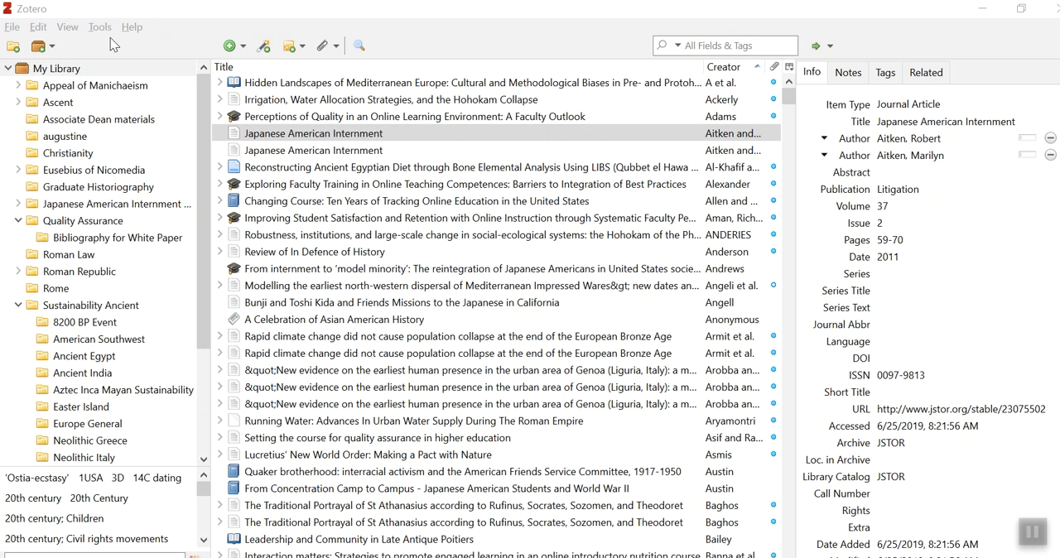
- Show Zotero's Add-ons Manager listing the LibreOffice and Word for Windows integration extensions
{"action": "left_click", "coordinate": [99, 26]}
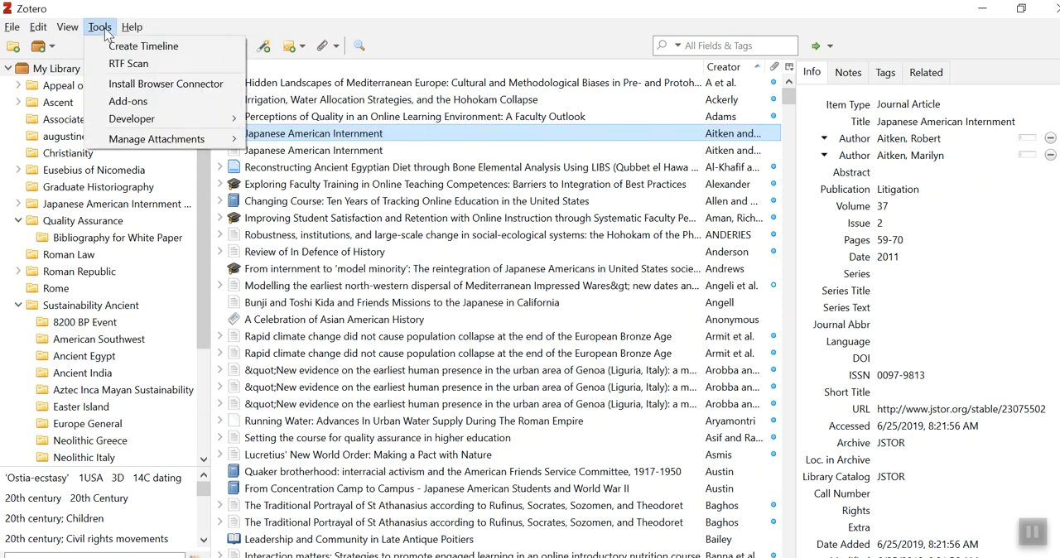
{"action": "left_click", "coordinate": [128, 101]}
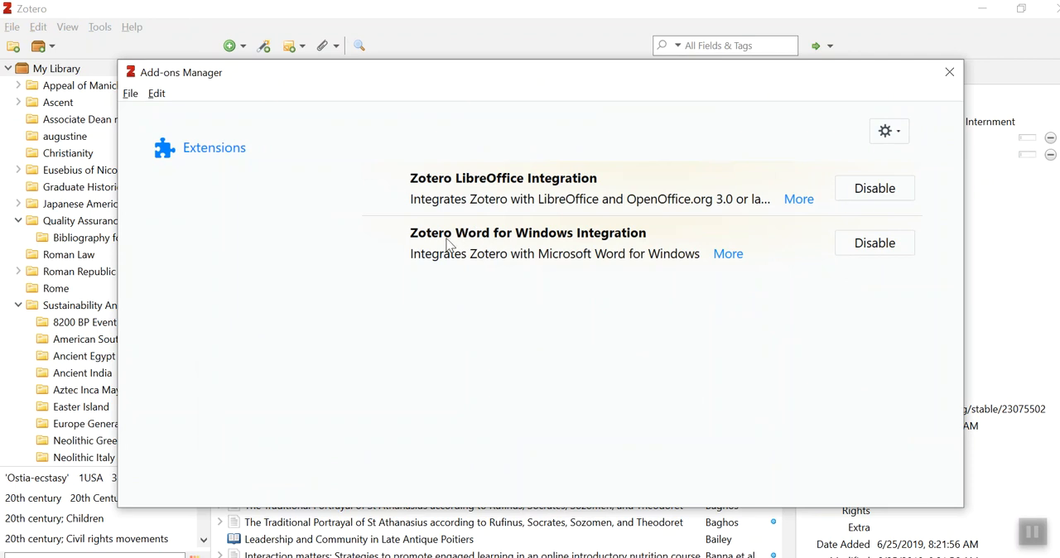
{"action": "mouse_move", "coordinate": [517, 257]}
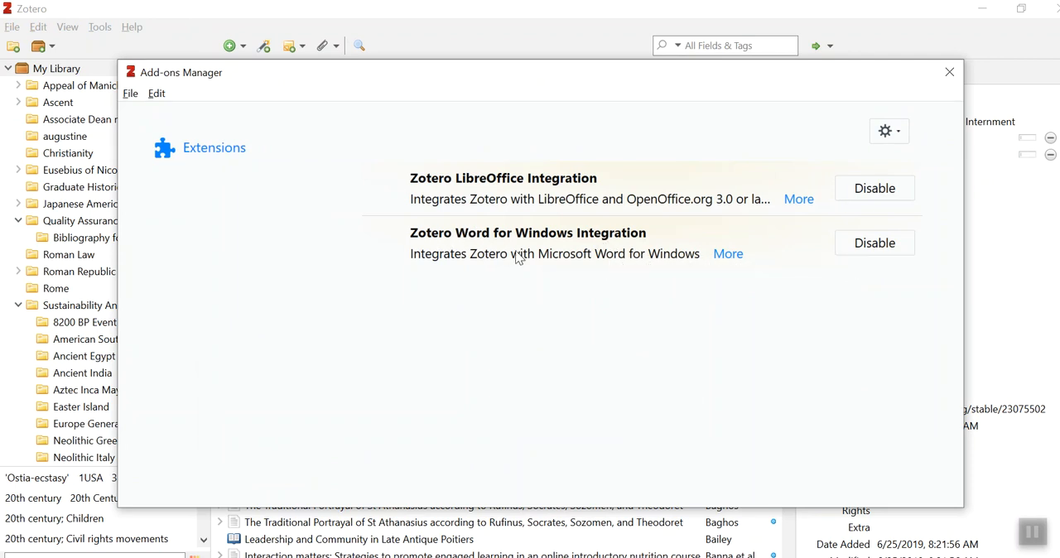
{"action": "mouse_move", "coordinate": [490, 251]}
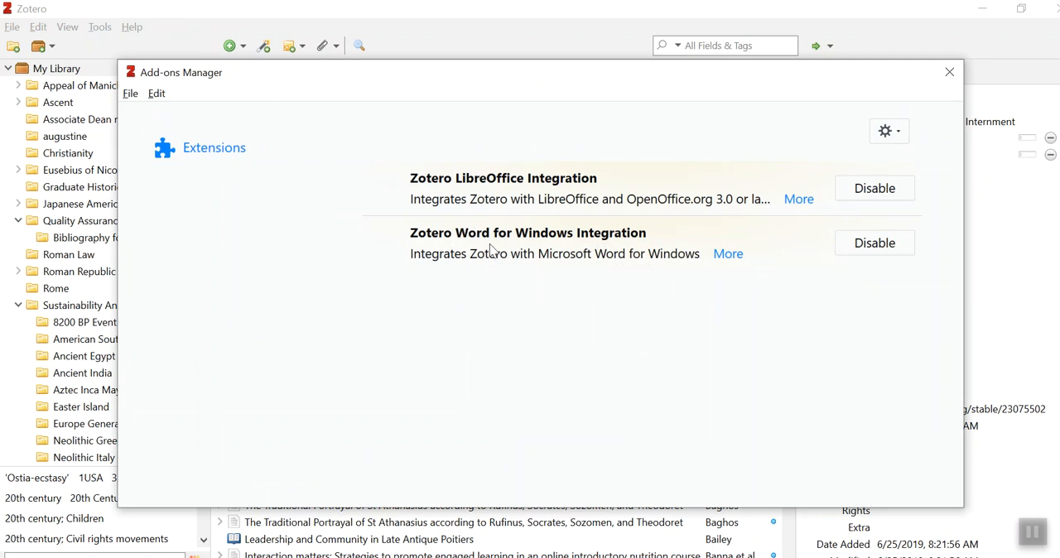
{"action": "mouse_move", "coordinate": [553, 244]}
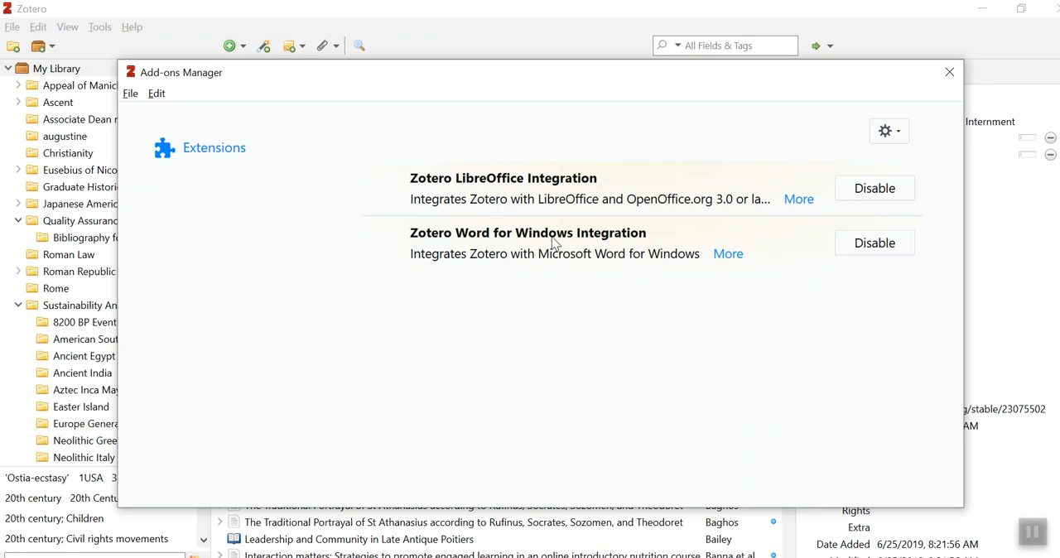
{"action": "mouse_move", "coordinate": [559, 272]}
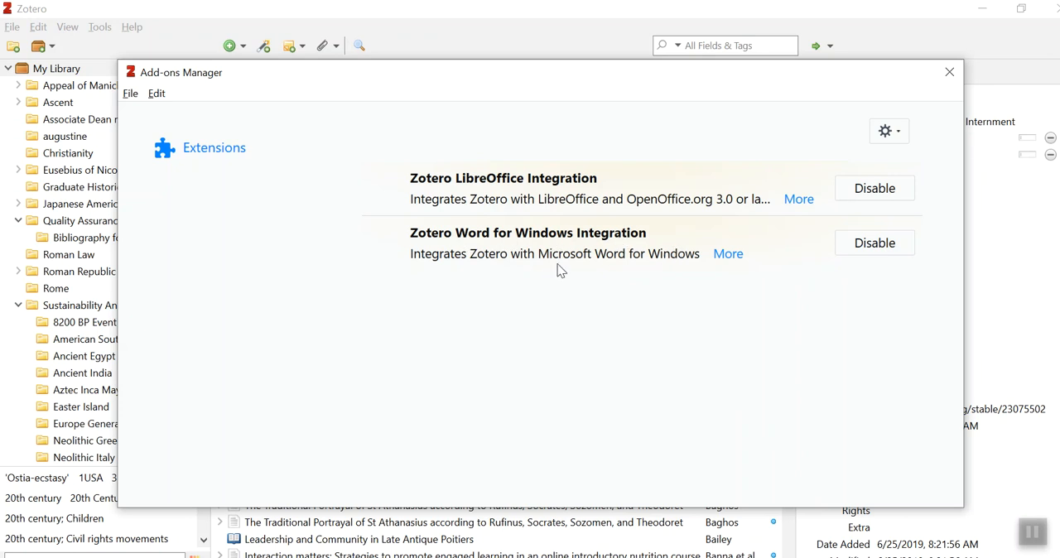
{"action": "mouse_move", "coordinate": [897, 225]}
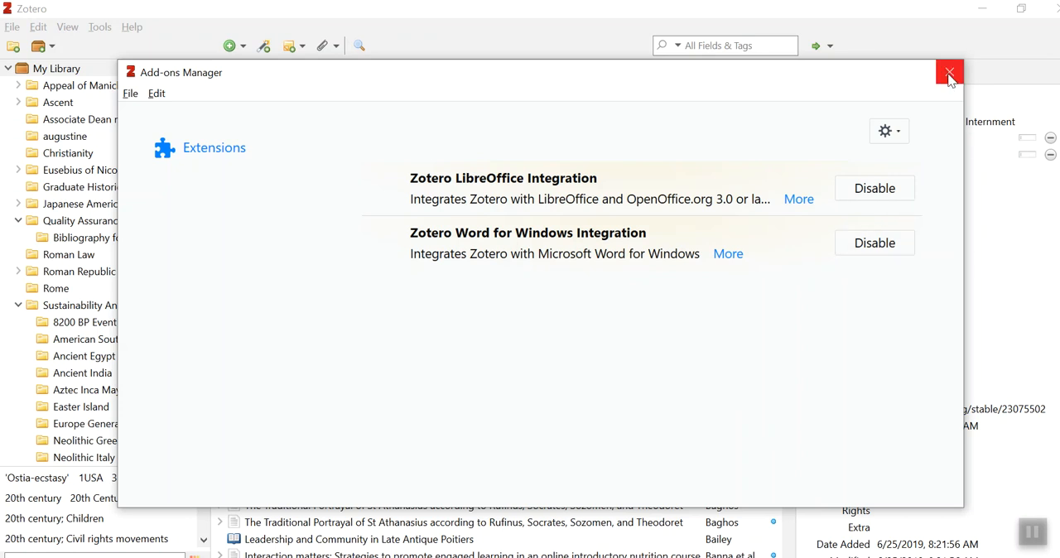
{"action": "mouse_move", "coordinate": [583, 230]}
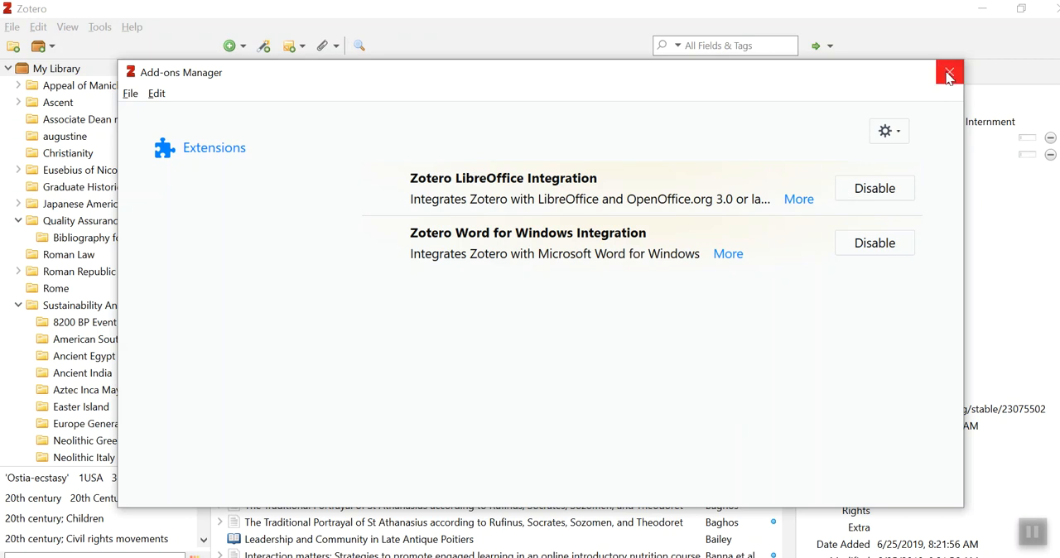
- Close the Add-ons Manager and return to the blank Word document on the Home ribbon
{"action": "left_click", "coordinate": [947, 73]}
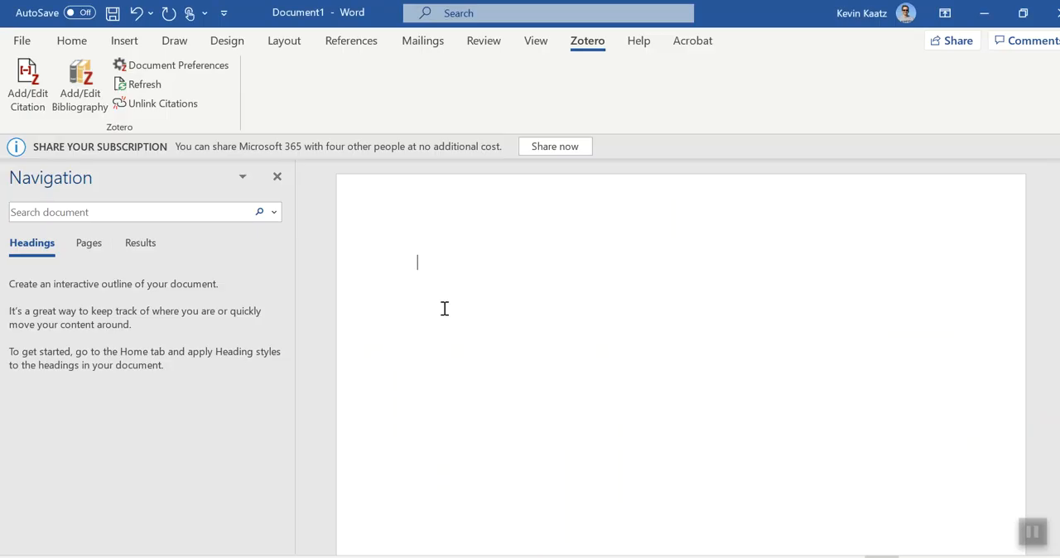
{"action": "left_click", "coordinate": [71, 39]}
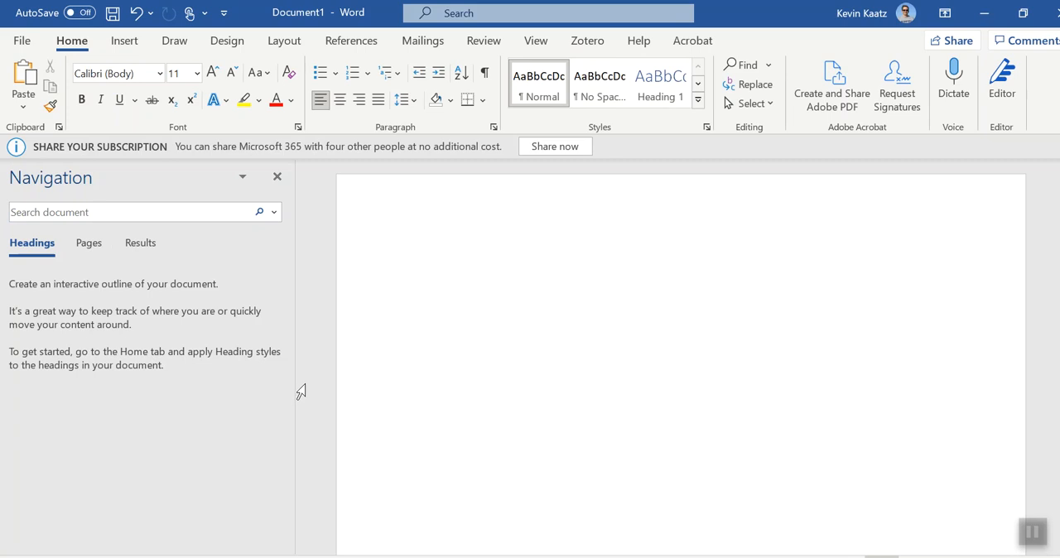
{"action": "left_click", "coordinate": [418, 264]}
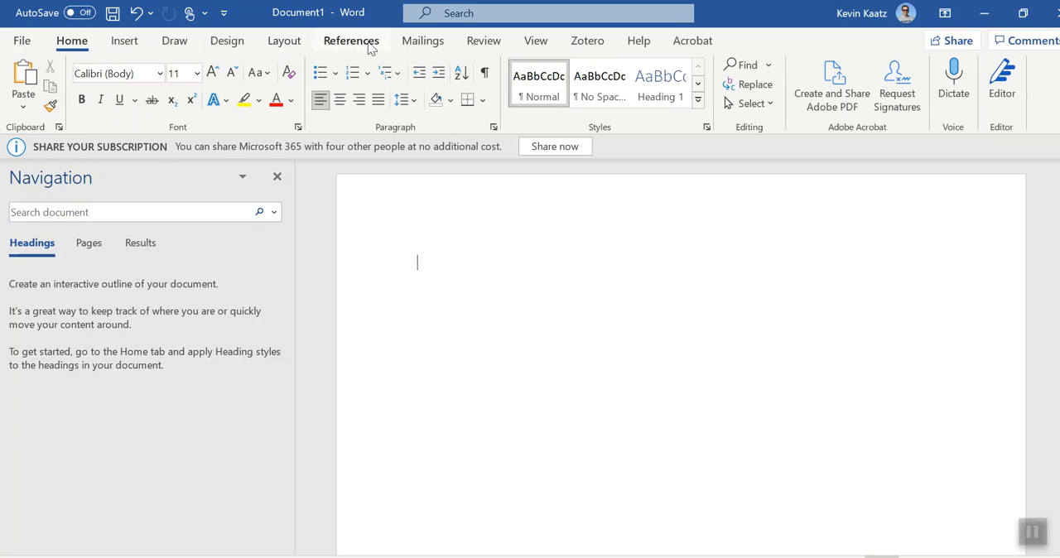
{"action": "mouse_move", "coordinate": [586, 40]}
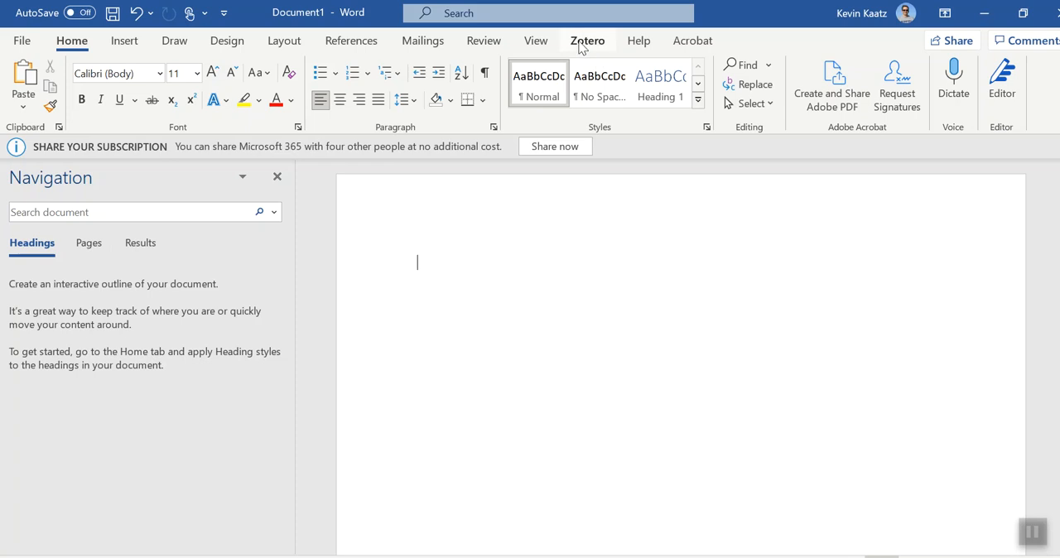
- Switch the Word ribbon to the Zotero citation and bibliography tools
{"action": "left_click", "coordinate": [586, 40]}
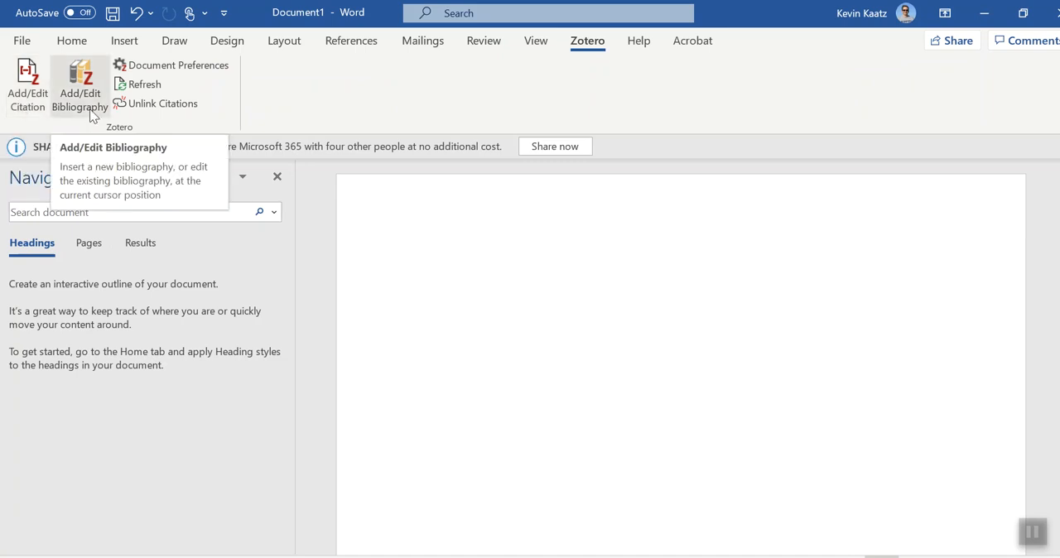
{"action": "mouse_move", "coordinate": [199, 65]}
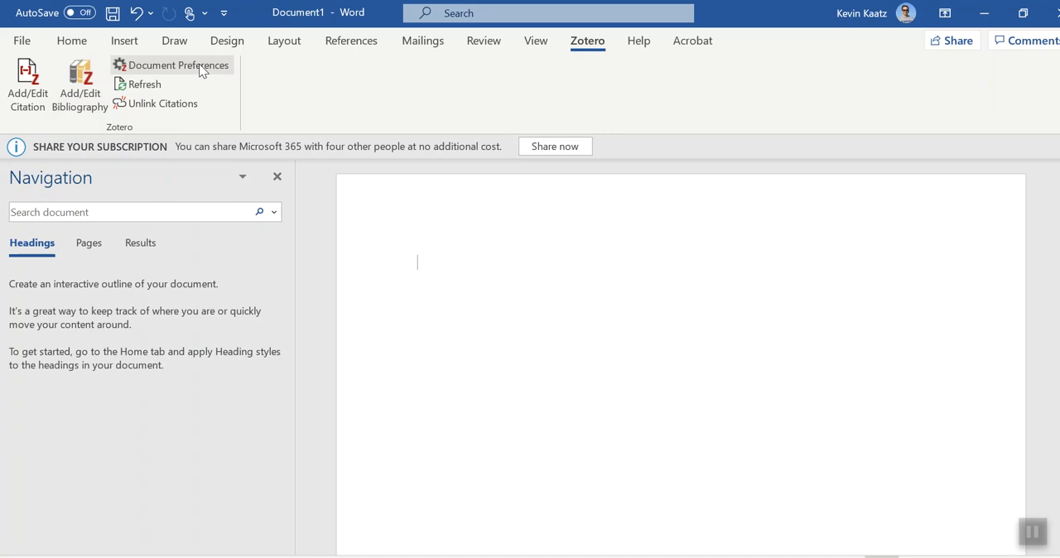
{"action": "mouse_move", "coordinate": [197, 64]}
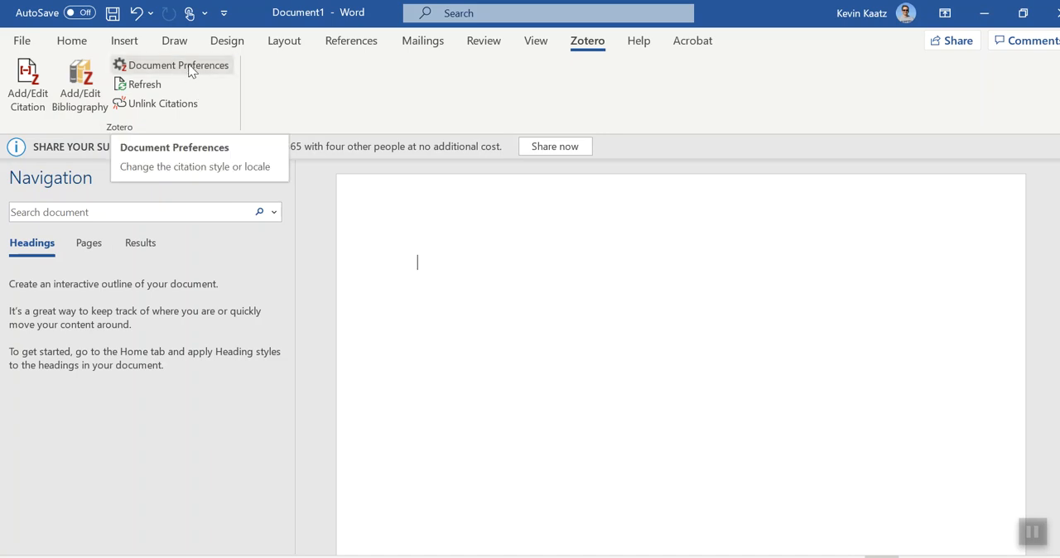
- Bring up Zotero Document Preferences to choose Chicago 17th edition (full note) with footnotes
{"action": "left_click", "coordinate": [178, 64]}
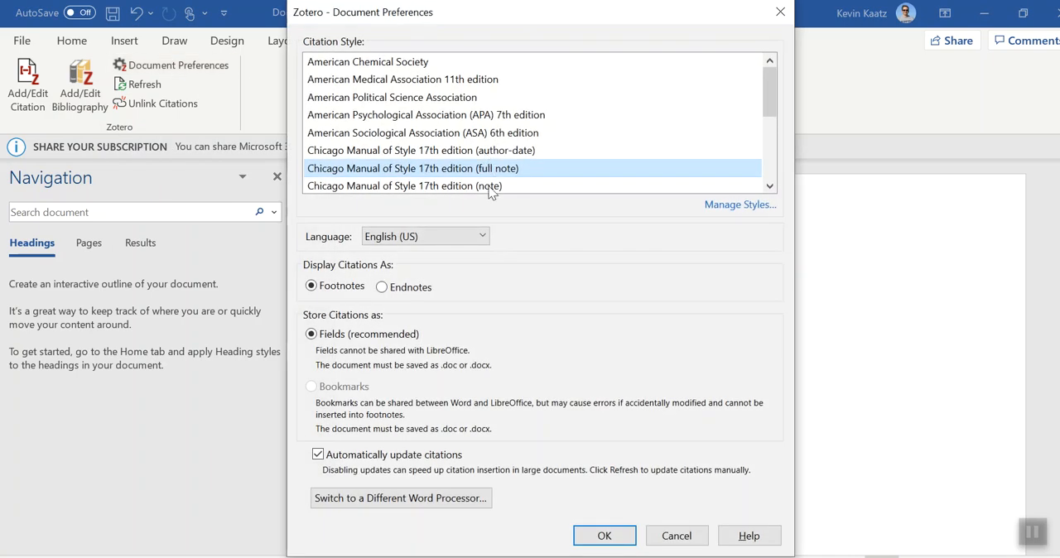
{"action": "mouse_move", "coordinate": [335, 174]}
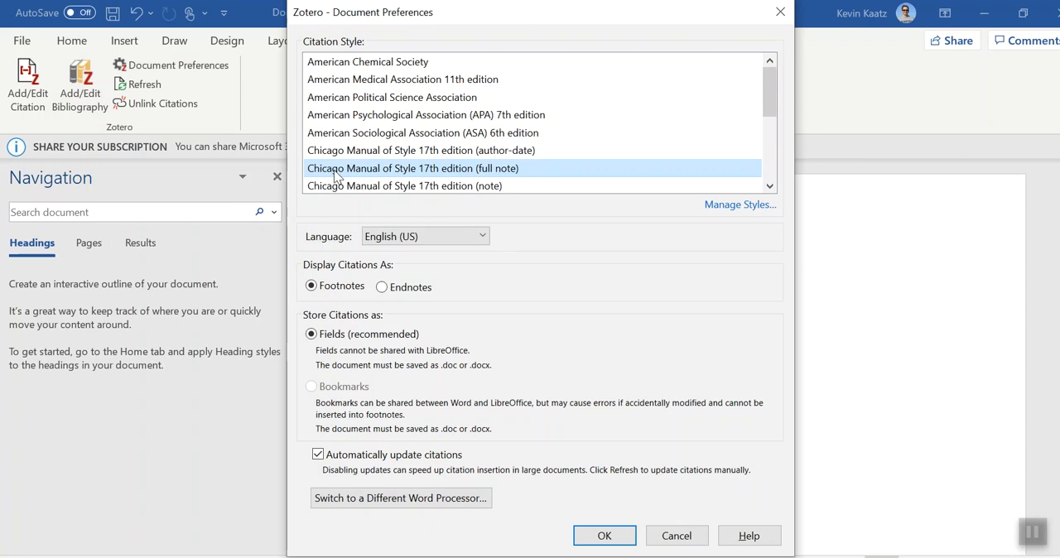
{"action": "mouse_move", "coordinate": [450, 179]}
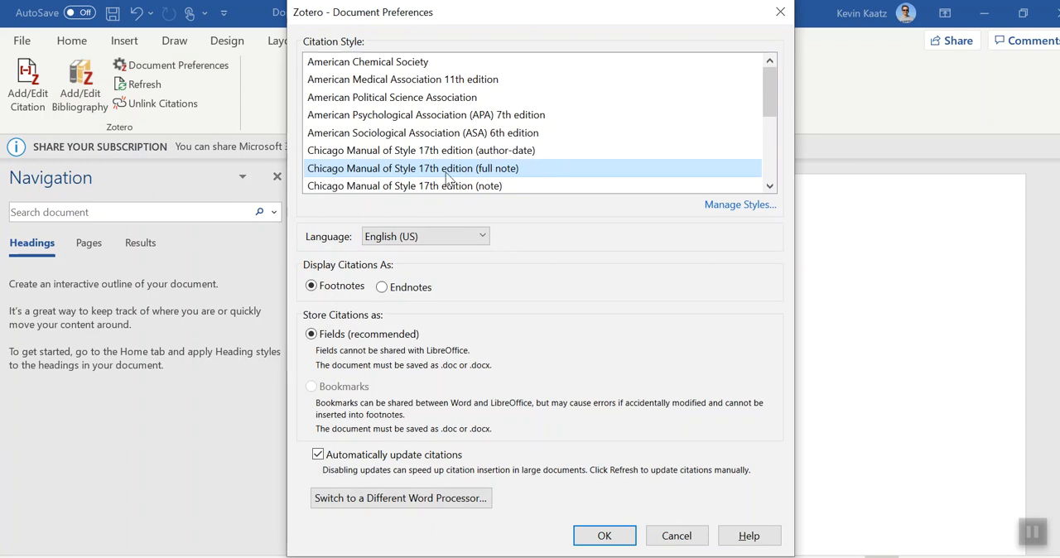
{"action": "mouse_move", "coordinate": [511, 179]}
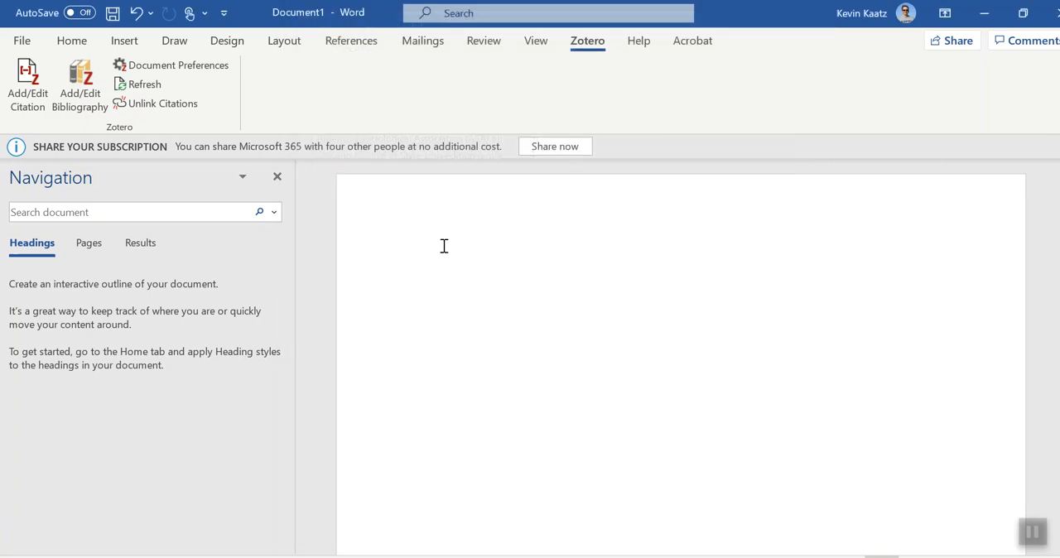
- Write the first sentence "This is how it works." on the blank page
{"action": "type", "text": "This"}
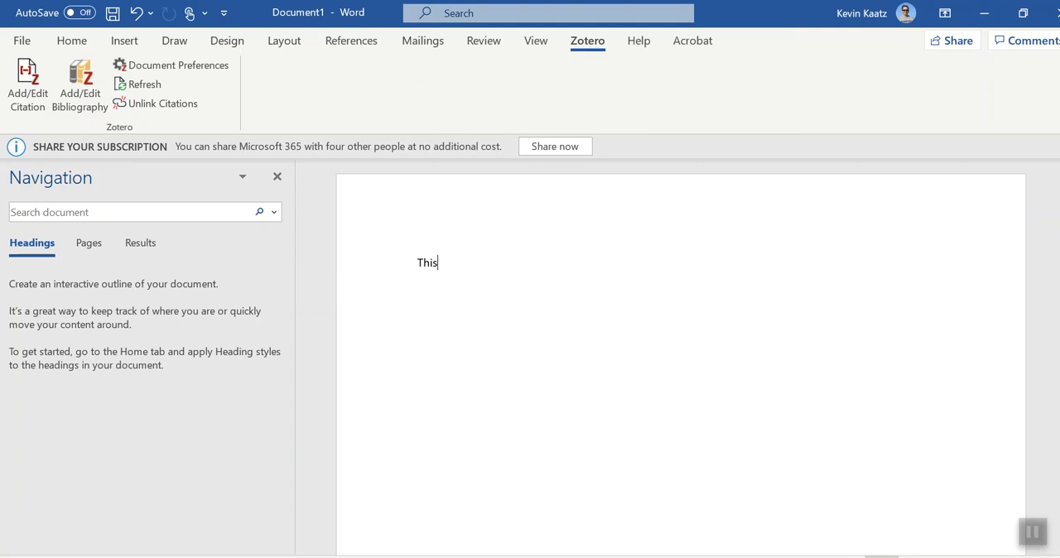
{"action": "type", "text": "is how it w"}
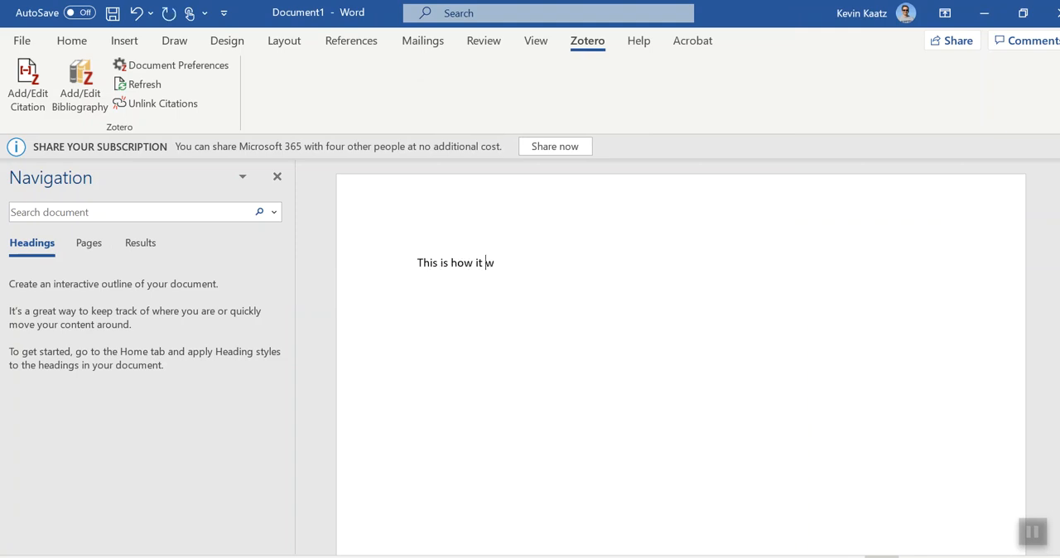
{"action": "type", "text": "orks."}
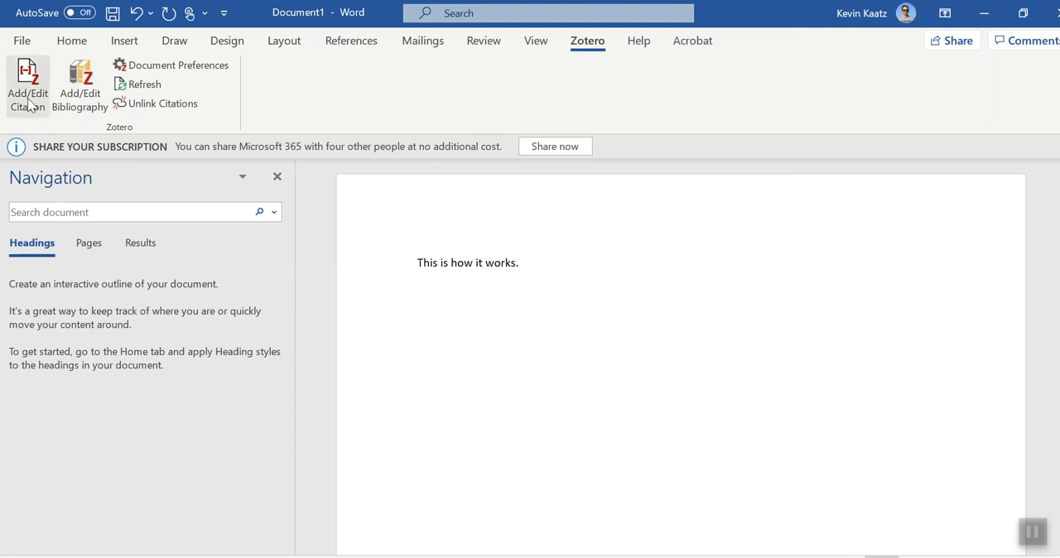
- Add footnote 1 citing Kamp-Whittaker 2010, page 65, after the first sentence
{"action": "left_click", "coordinate": [26, 86]}
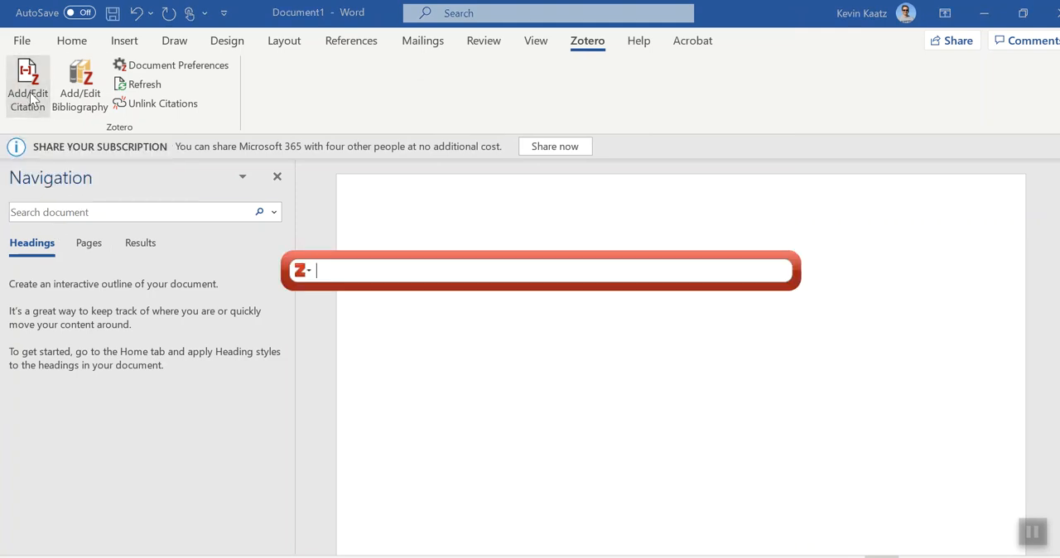
{"action": "mouse_move", "coordinate": [369, 318]}
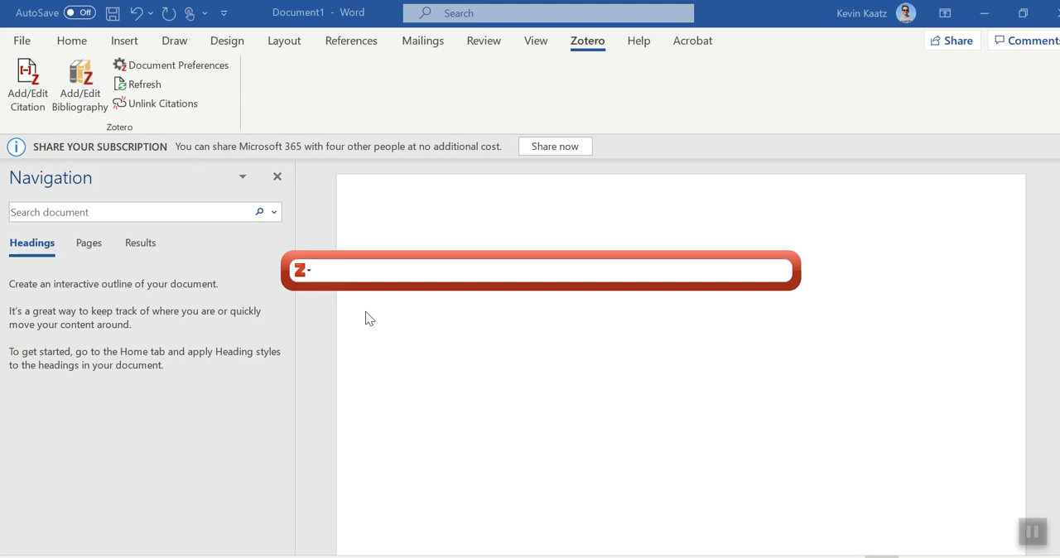
{"action": "type", "text": "ka"}
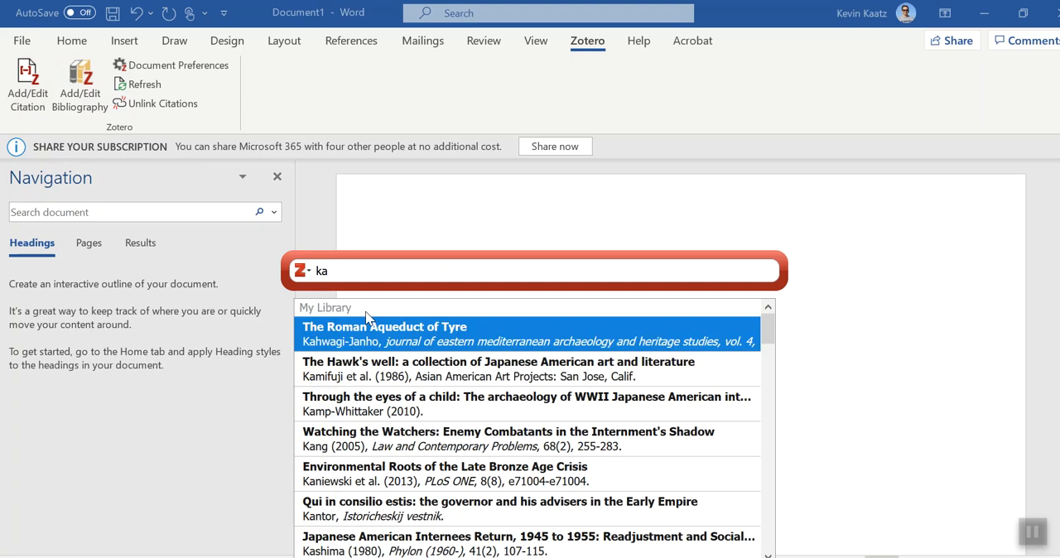
{"action": "mouse_move", "coordinate": [389, 389]}
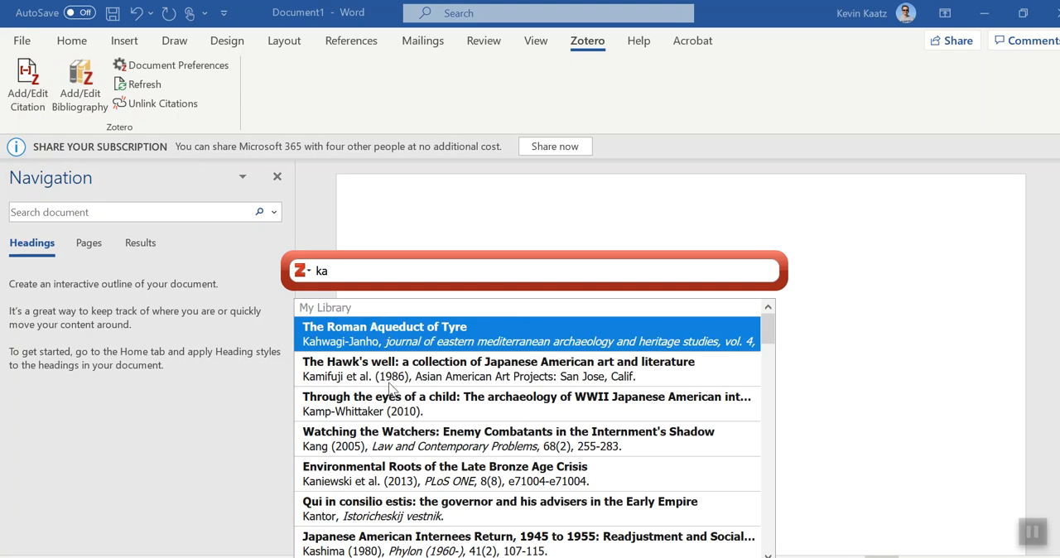
{"action": "left_click", "coordinate": [526, 404]}
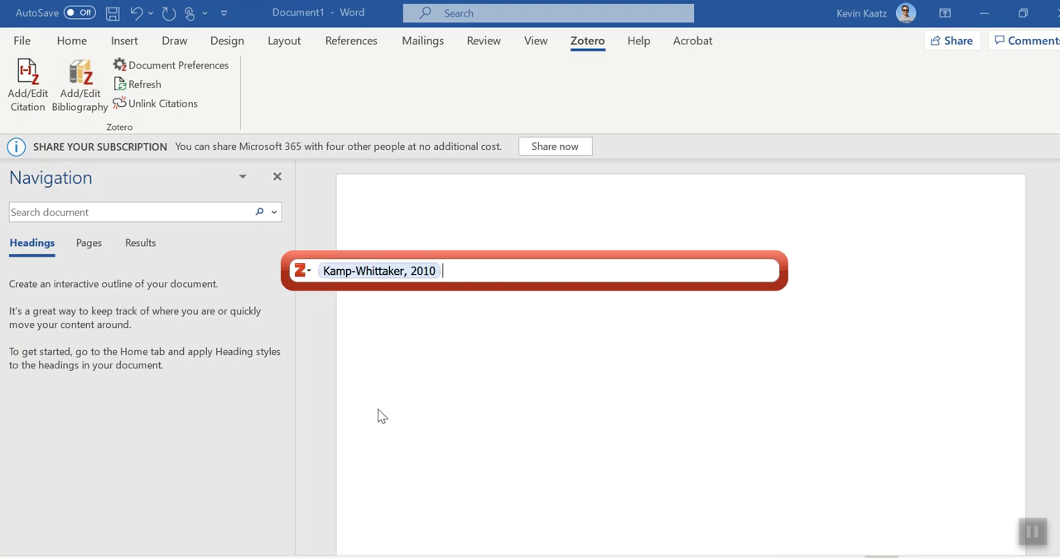
{"action": "mouse_move", "coordinate": [396, 306]}
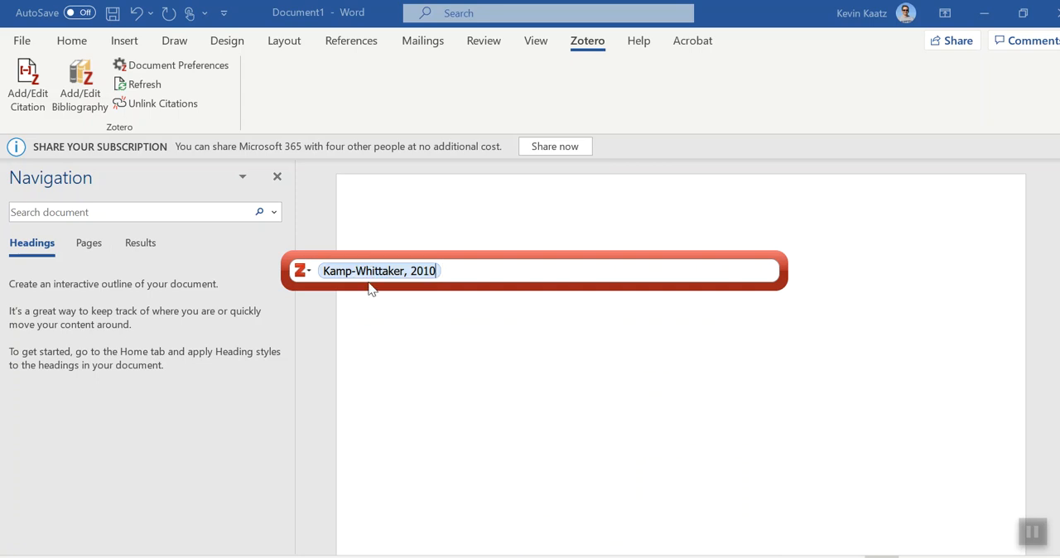
{"action": "left_click", "coordinate": [377, 271]}
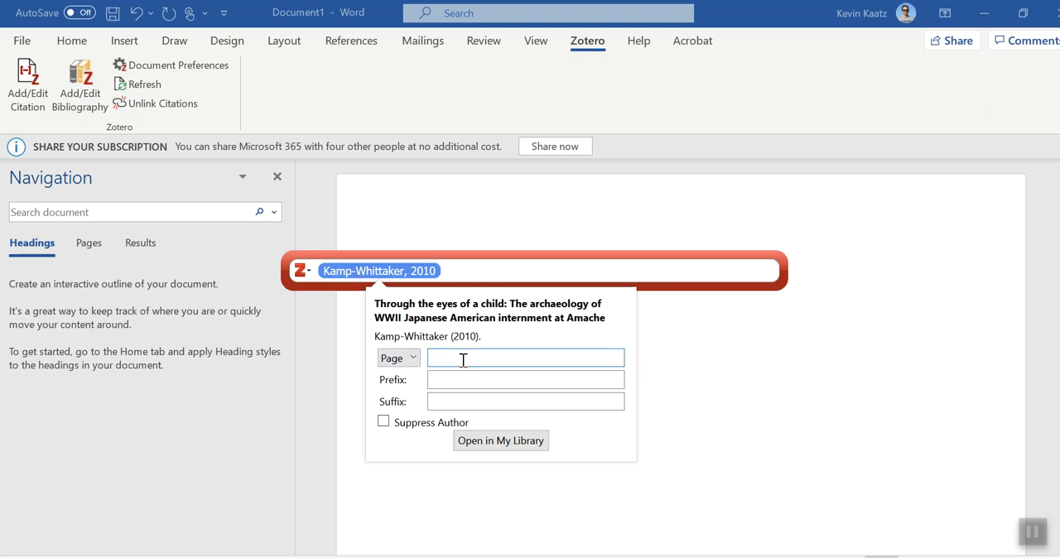
{"action": "type", "text": "65"}
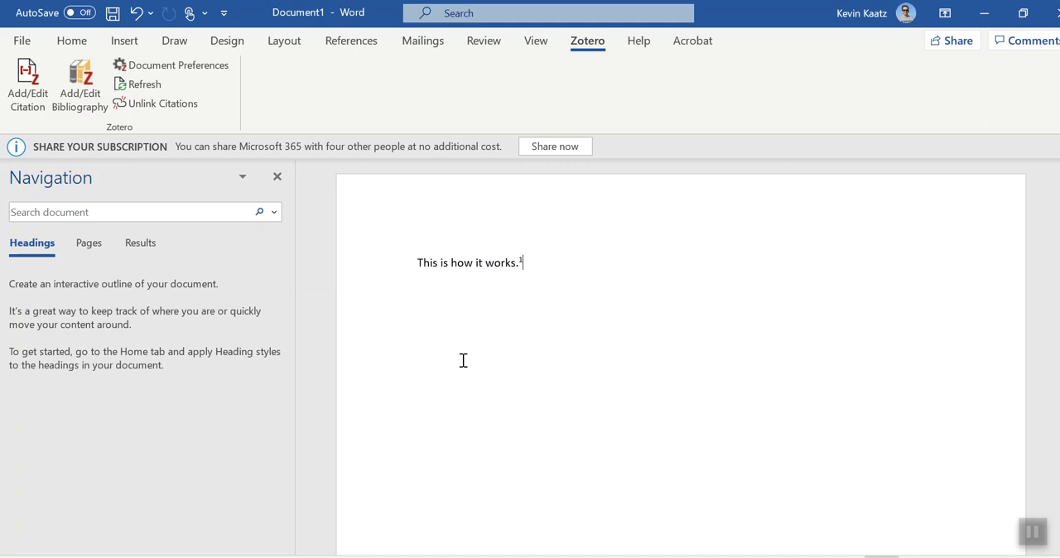
{"action": "left_click", "coordinate": [26, 83]}
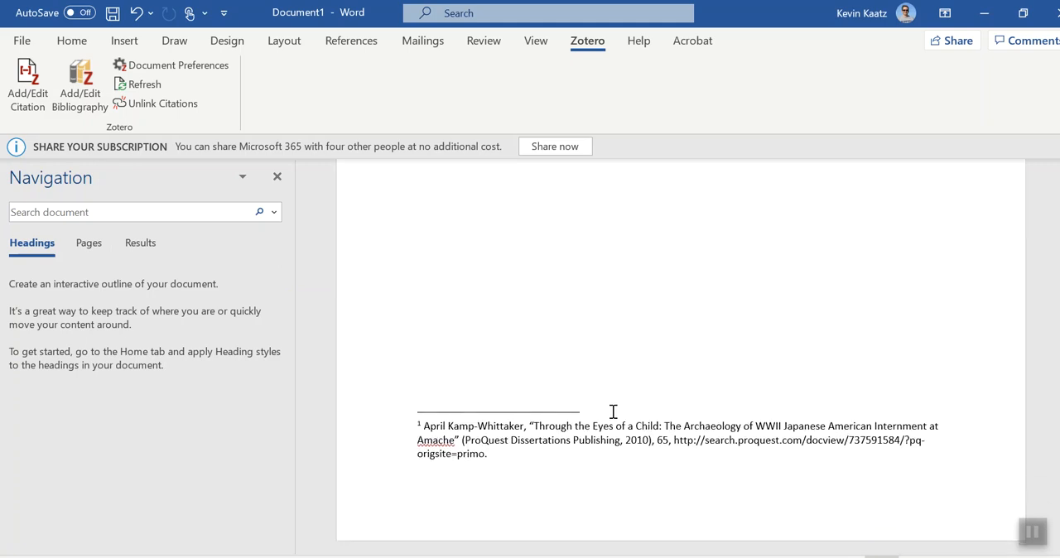
{"action": "mouse_move", "coordinate": [501, 457]}
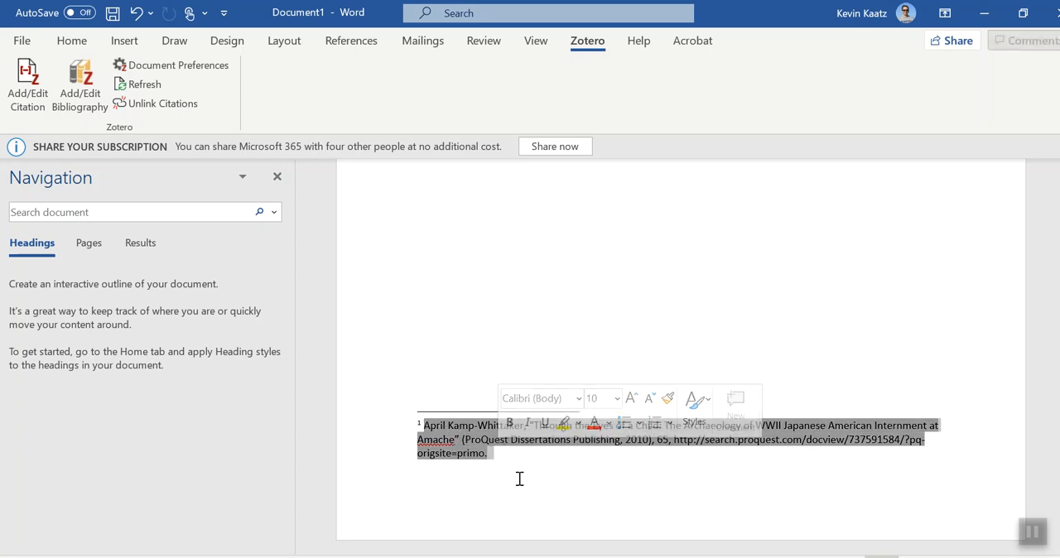
{"action": "left_click", "coordinate": [588, 431]}
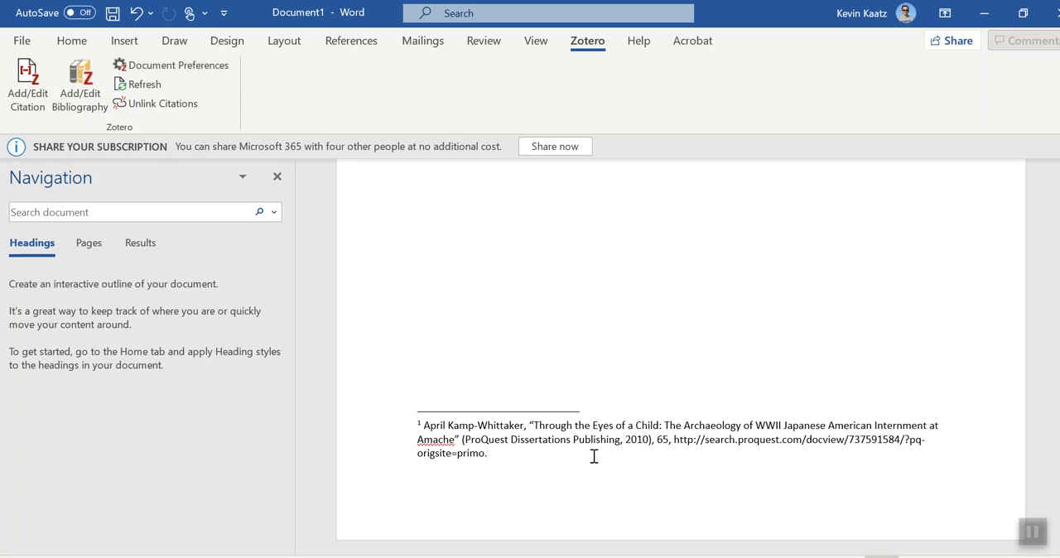
{"action": "left_click", "coordinate": [487, 454]}
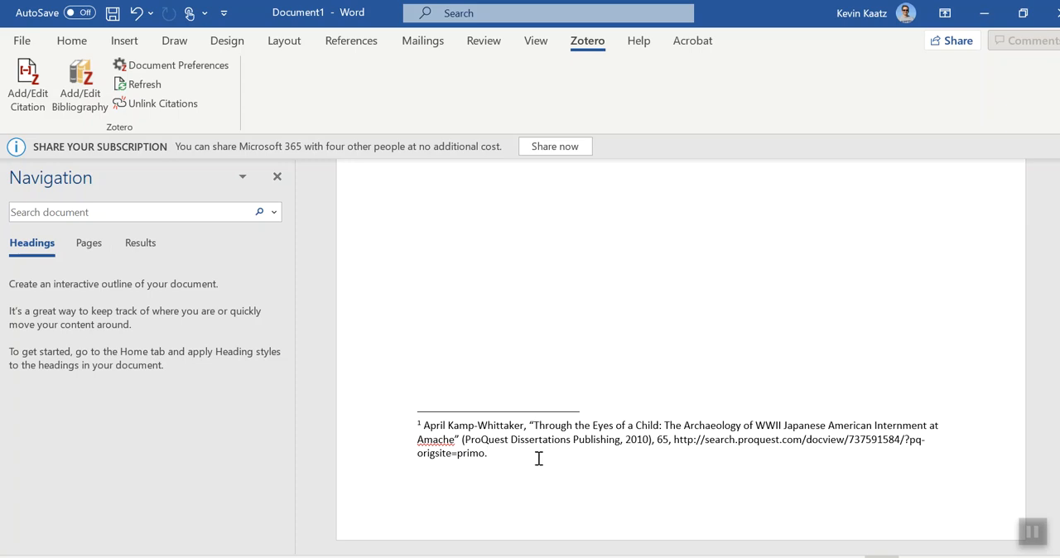
{"action": "mouse_move", "coordinate": [672, 442]}
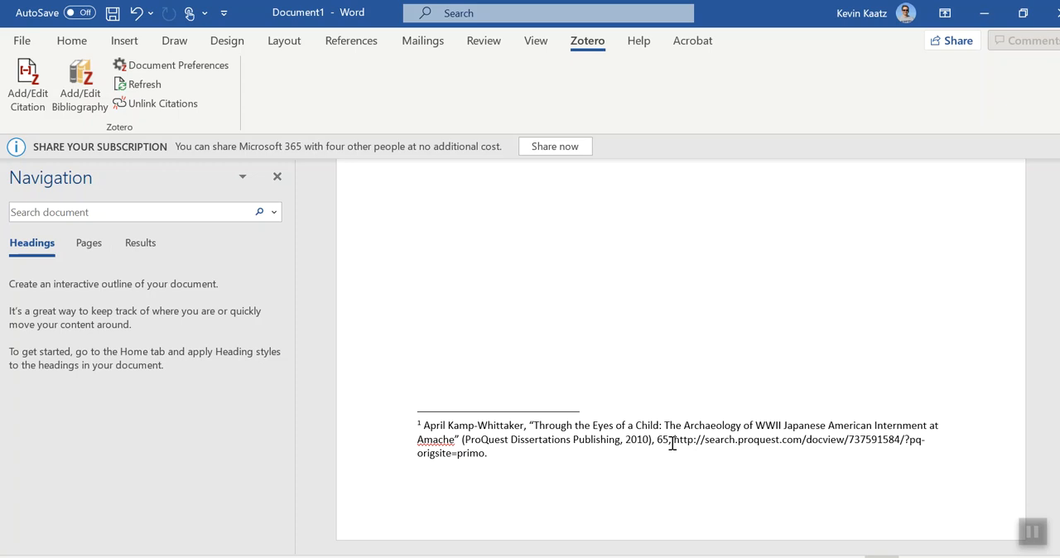
{"action": "scroll", "scroll_direction": "up", "scroll_amount": 3}
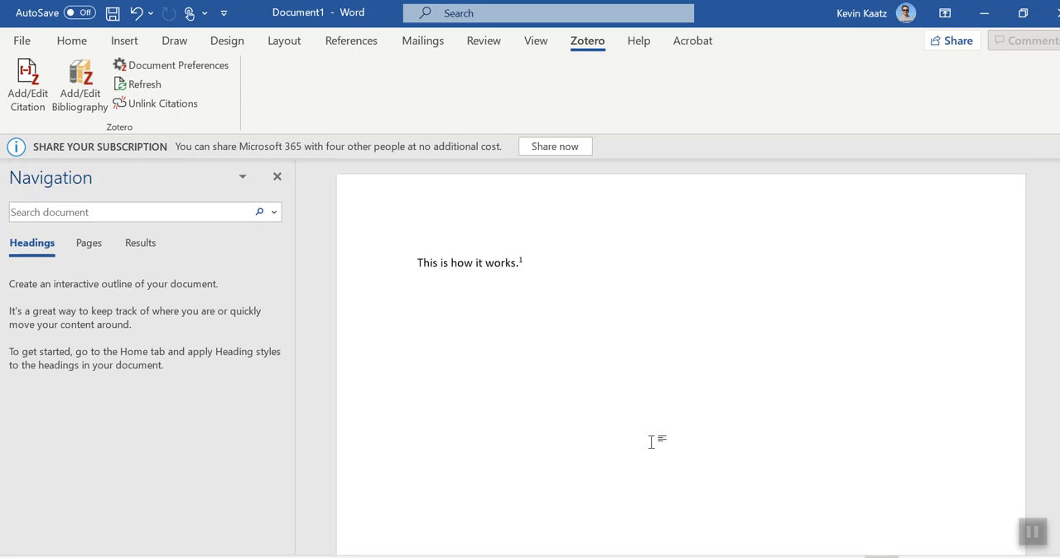
- Write the second sentence "This is how it works again." after footnote 1
{"action": "left_click", "coordinate": [526, 262]}
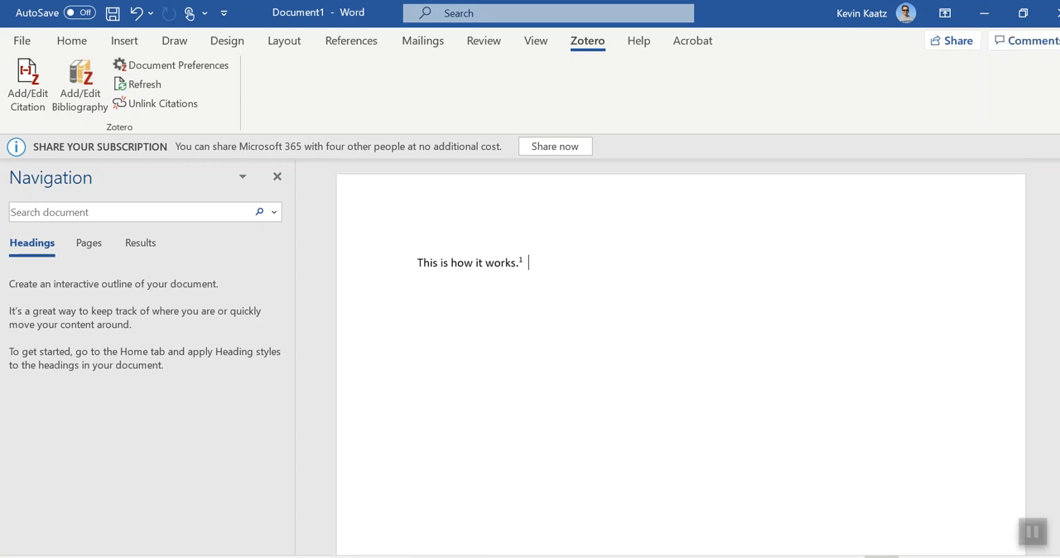
{"action": "type", "text": "This is how it works again."}
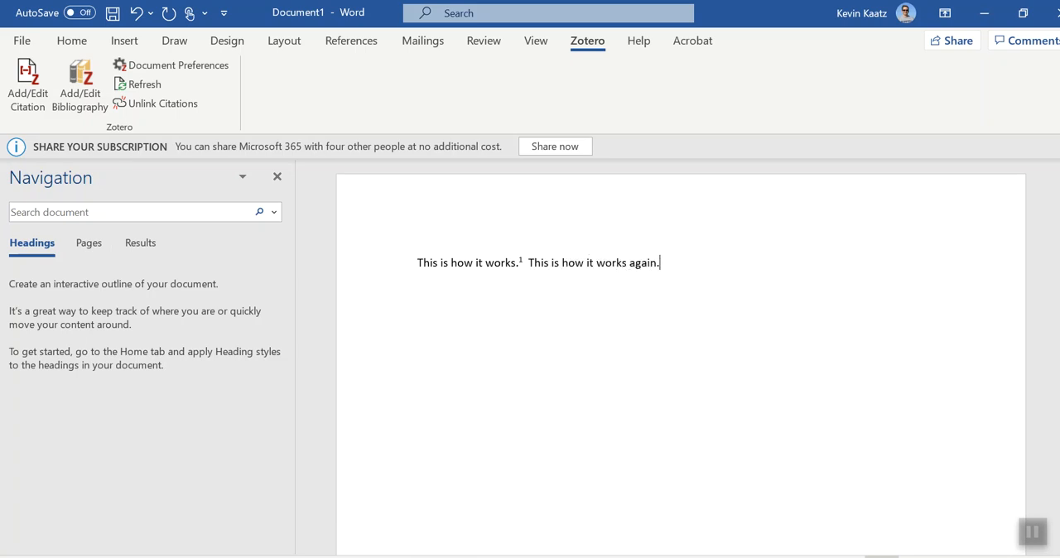
- Add footnote 2 citing Banna et al. 2015, page 367, after the second sentence
{"action": "left_click", "coordinate": [27, 83]}
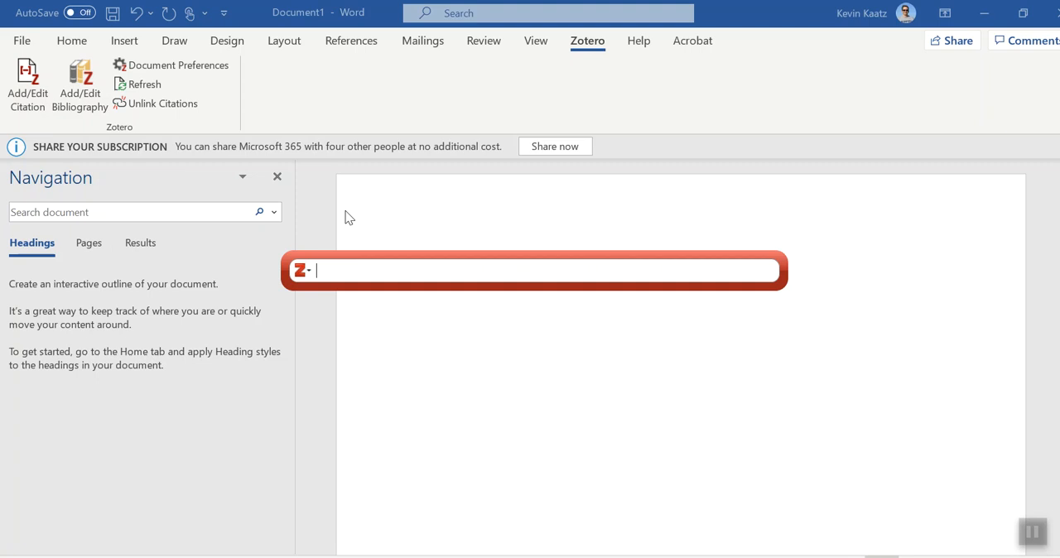
{"action": "type", "text": "bann"}
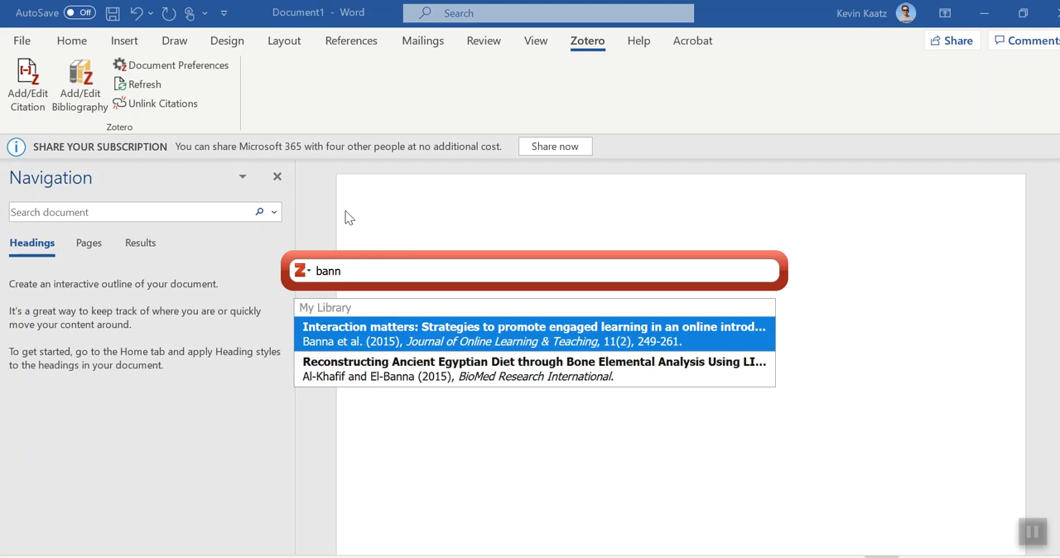
{"action": "mouse_move", "coordinate": [357, 378]}
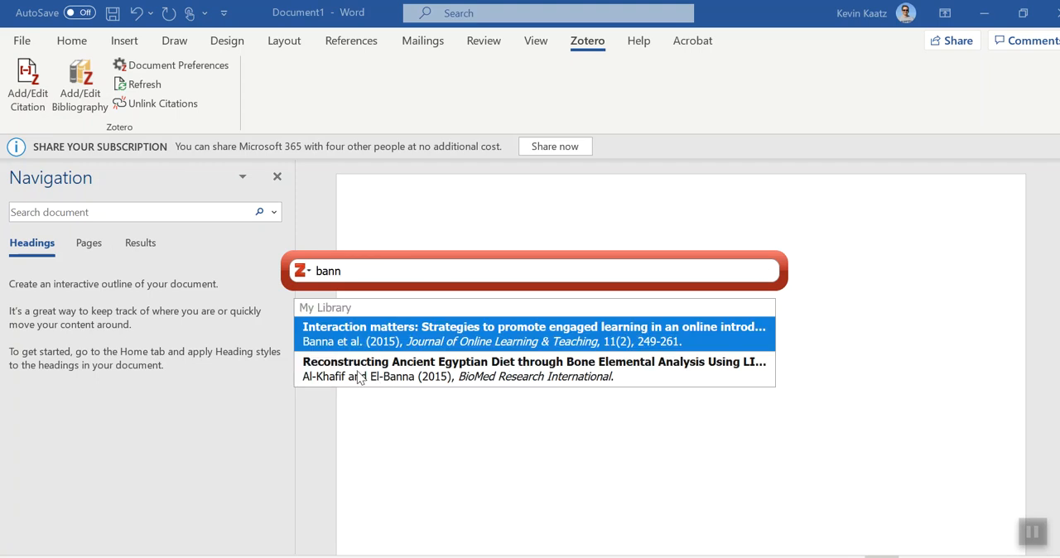
{"action": "left_click", "coordinate": [533, 335]}
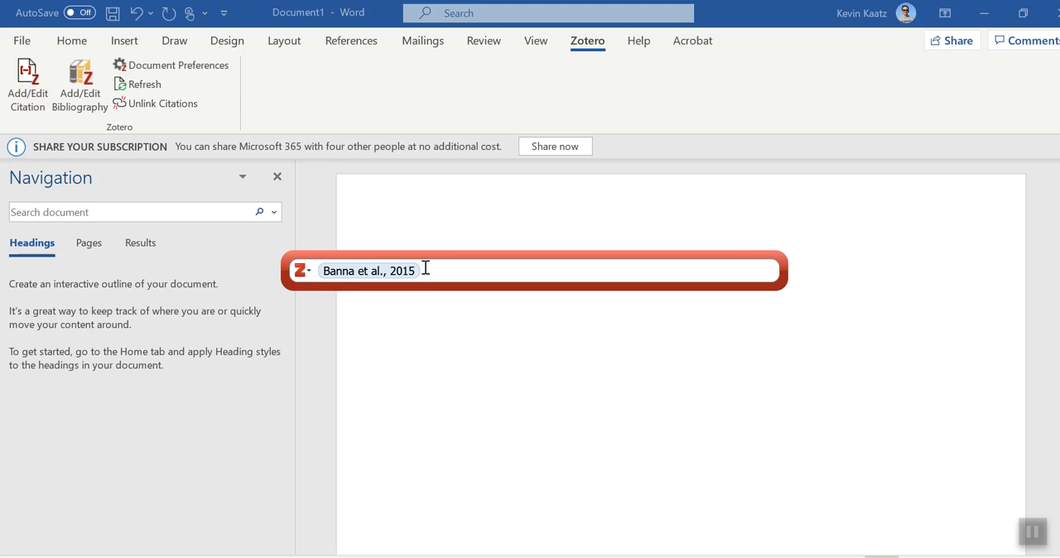
{"action": "left_click", "coordinate": [368, 271]}
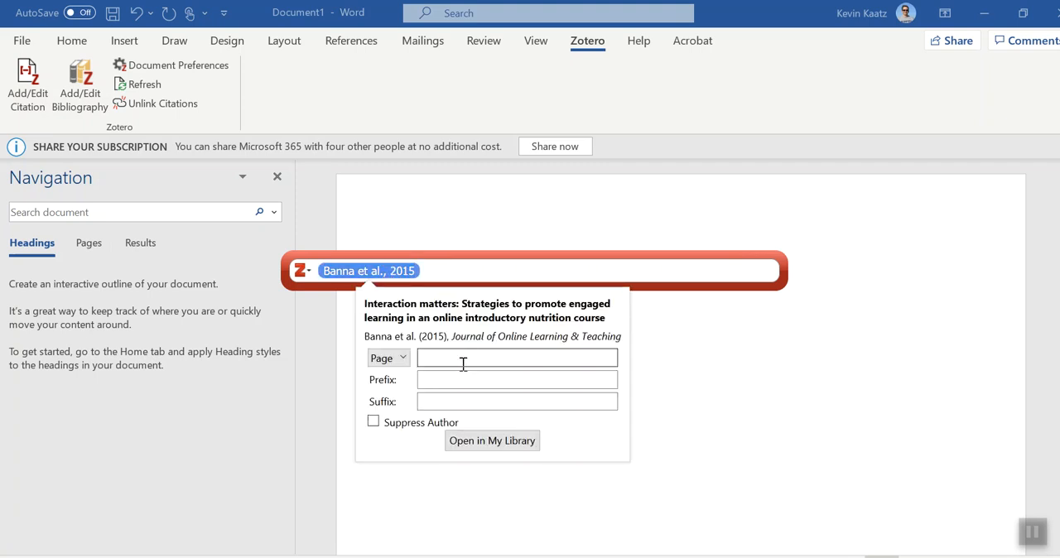
{"action": "type", "text": "3"}
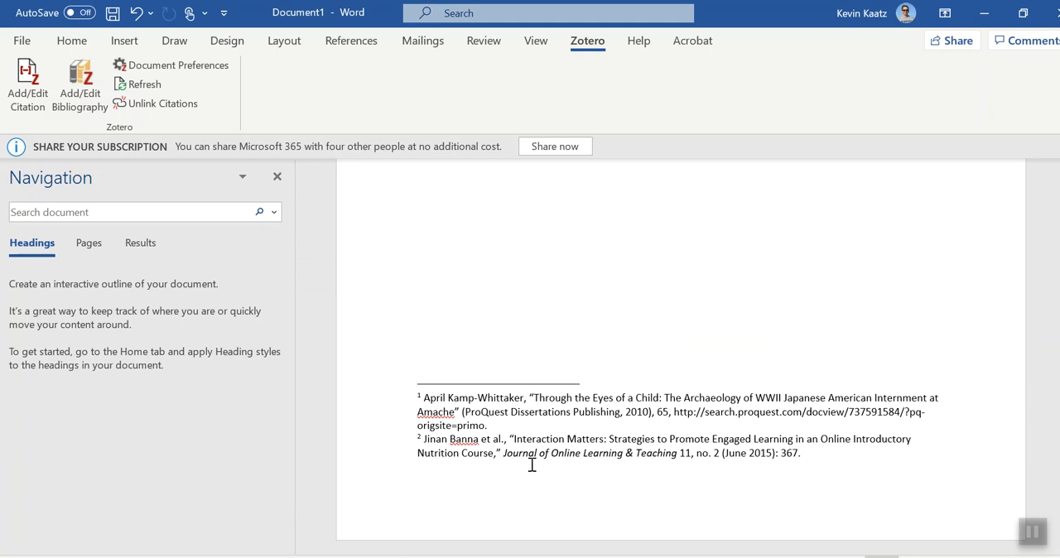
{"action": "mouse_move", "coordinate": [557, 454]}
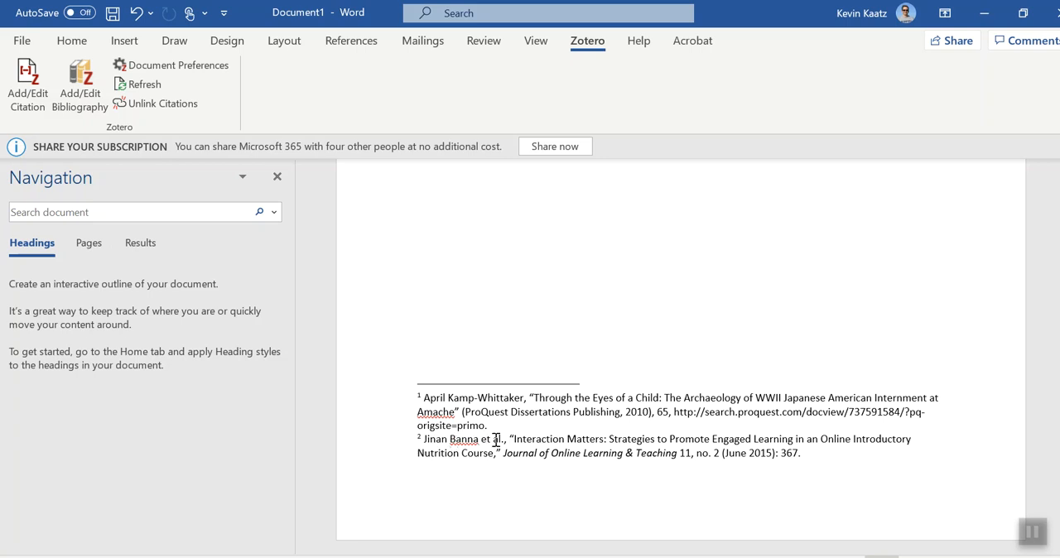
{"action": "mouse_move", "coordinate": [497, 441]}
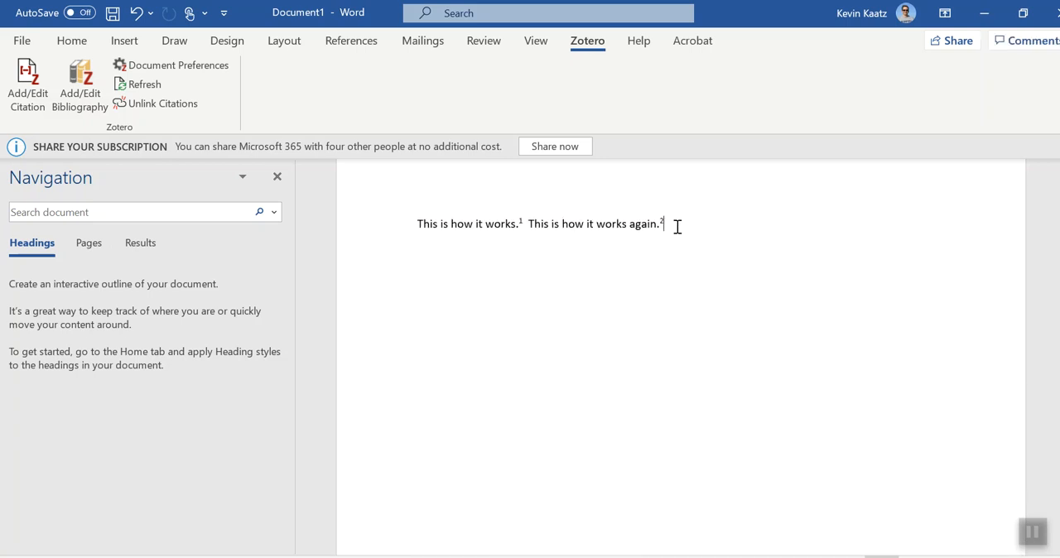
- Write "Again." and add footnote 3 citing Harrell 2017, page 65
{"action": "type", "text": "Again."}
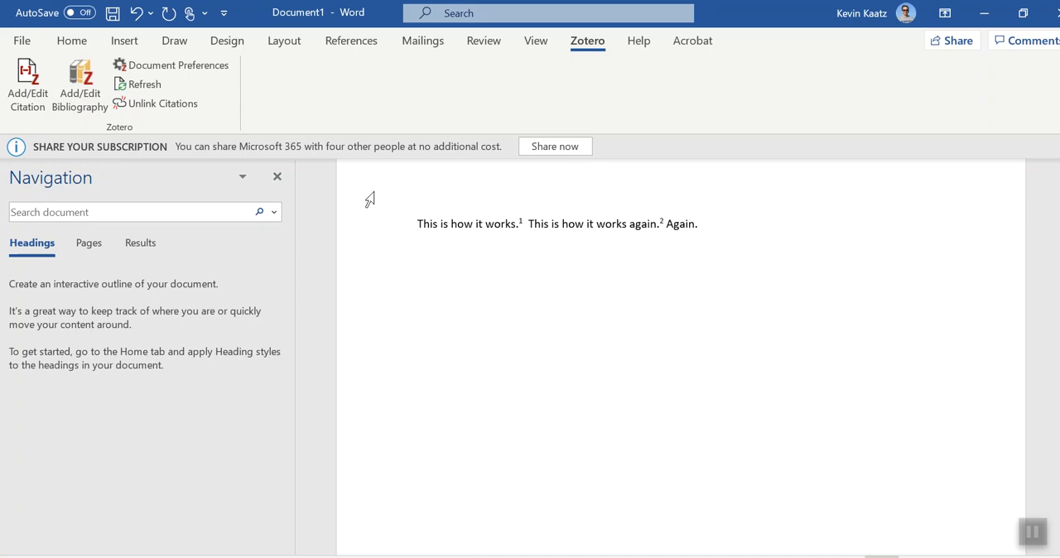
{"action": "left_click", "coordinate": [26, 83]}
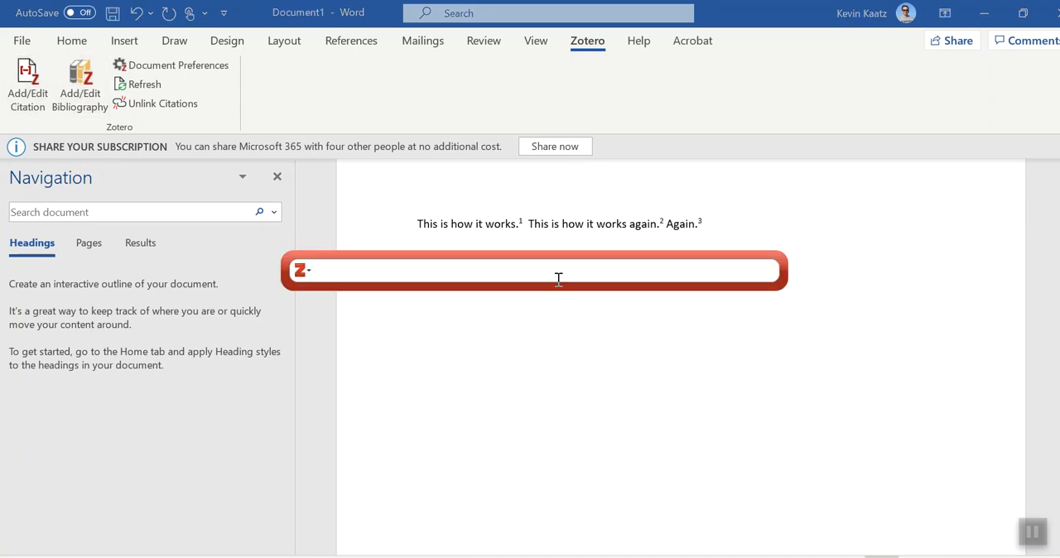
{"action": "type", "text": "jame"}
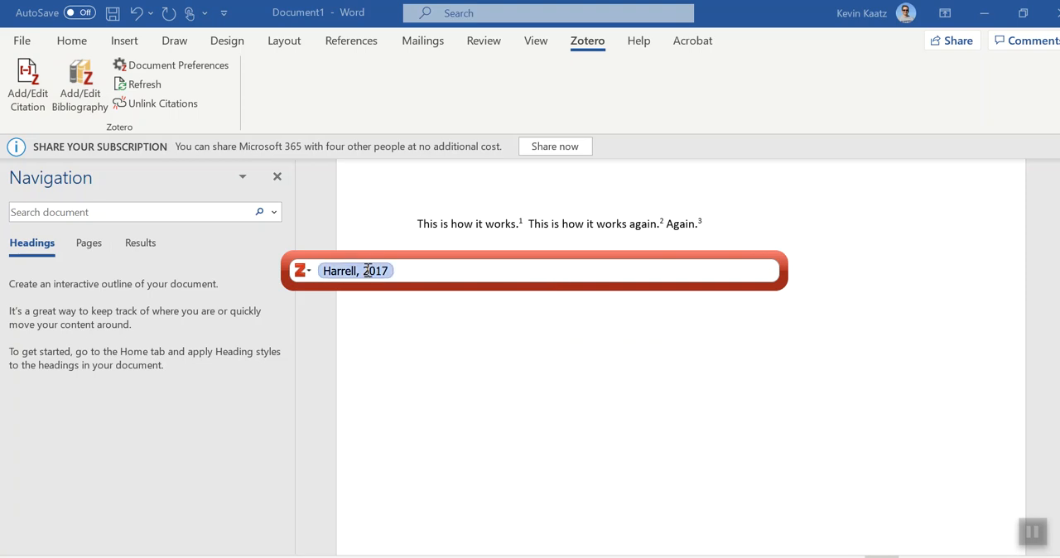
{"action": "left_click", "coordinate": [354, 272]}
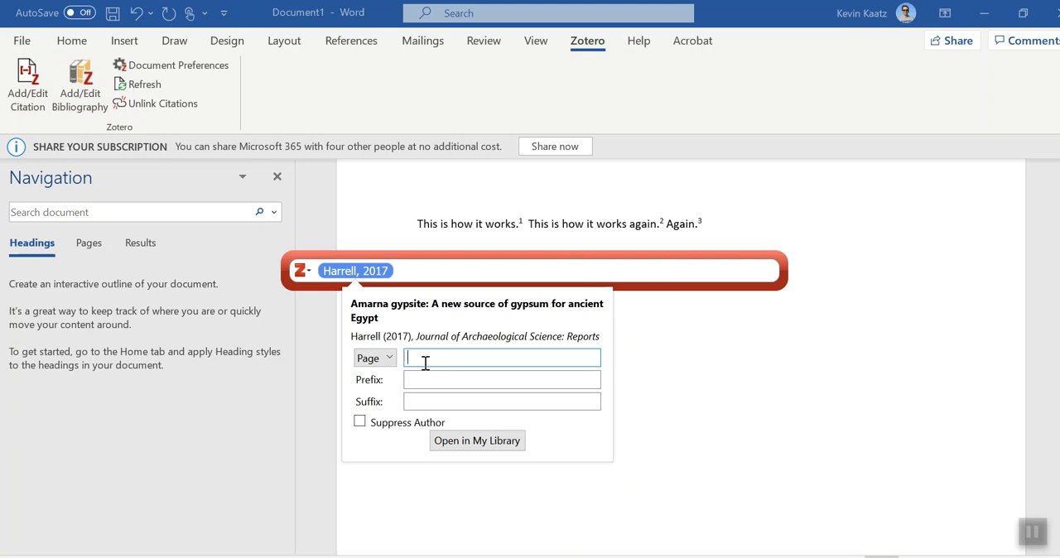
{"action": "type", "text": "65"}
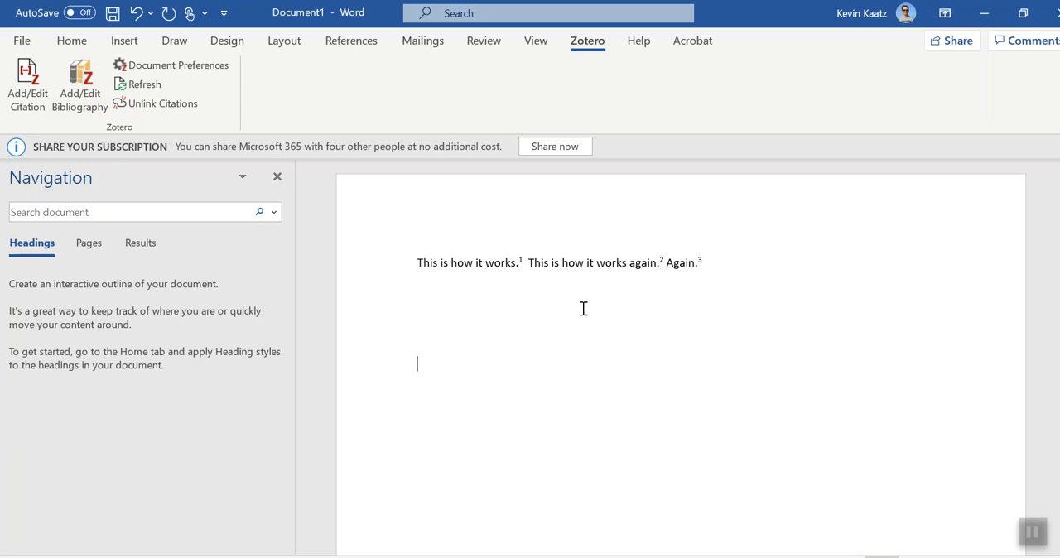
{"action": "mouse_move", "coordinate": [418, 325]}
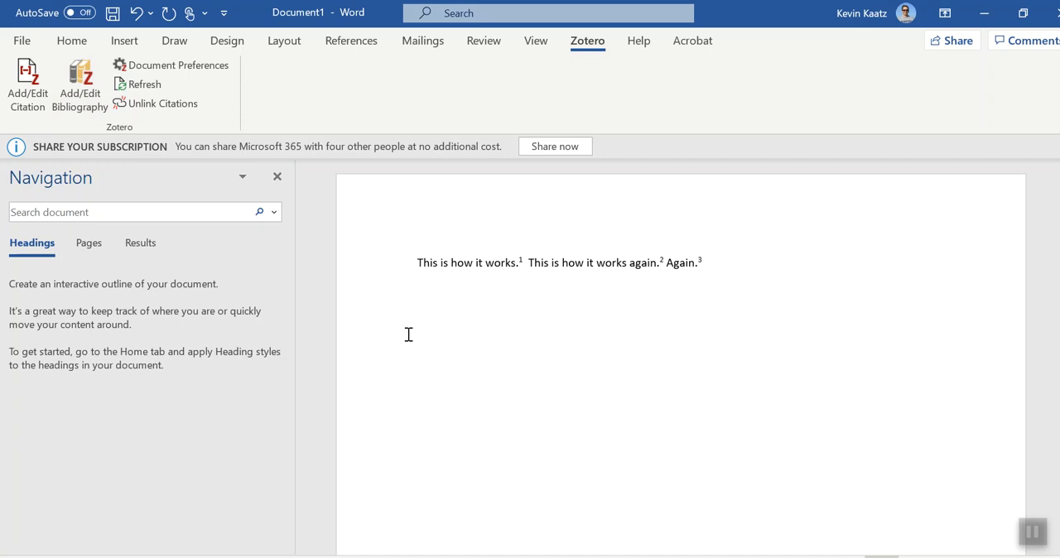
{"action": "mouse_move", "coordinate": [854, 331]}
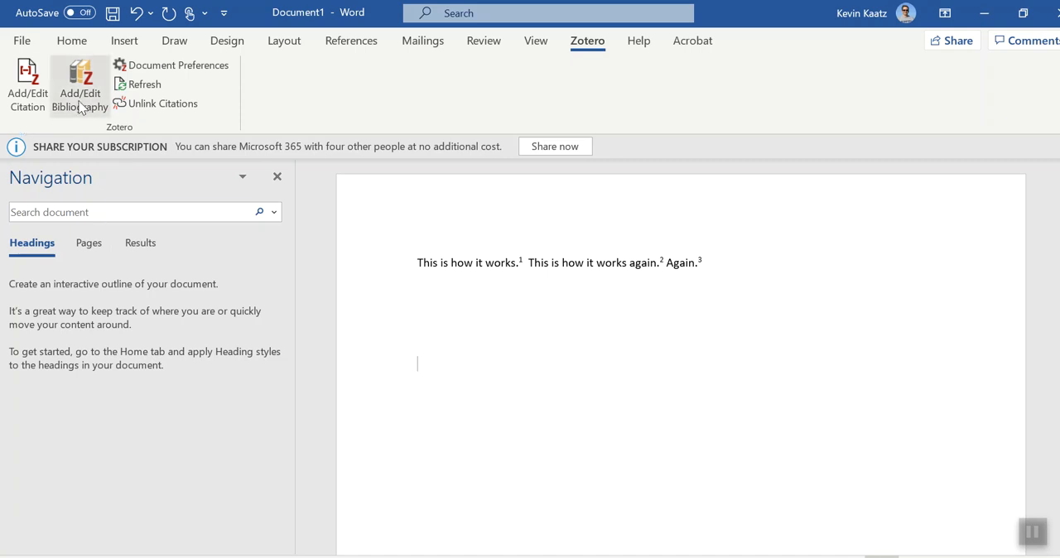
- Insert the Zotero bibliography of Banna, Harrell and Kamp-Whittaker below the sentences
{"action": "left_click", "coordinate": [80, 86]}
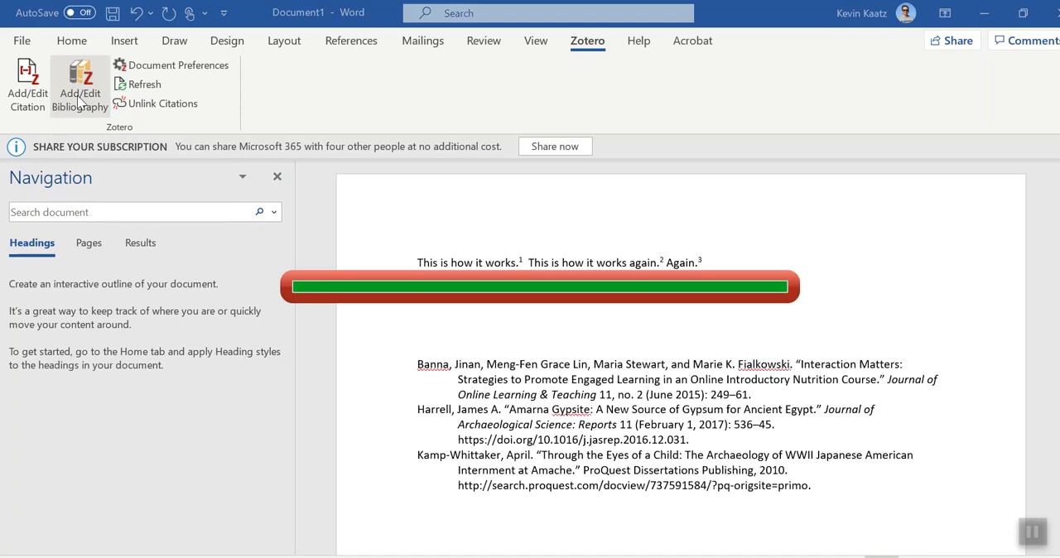